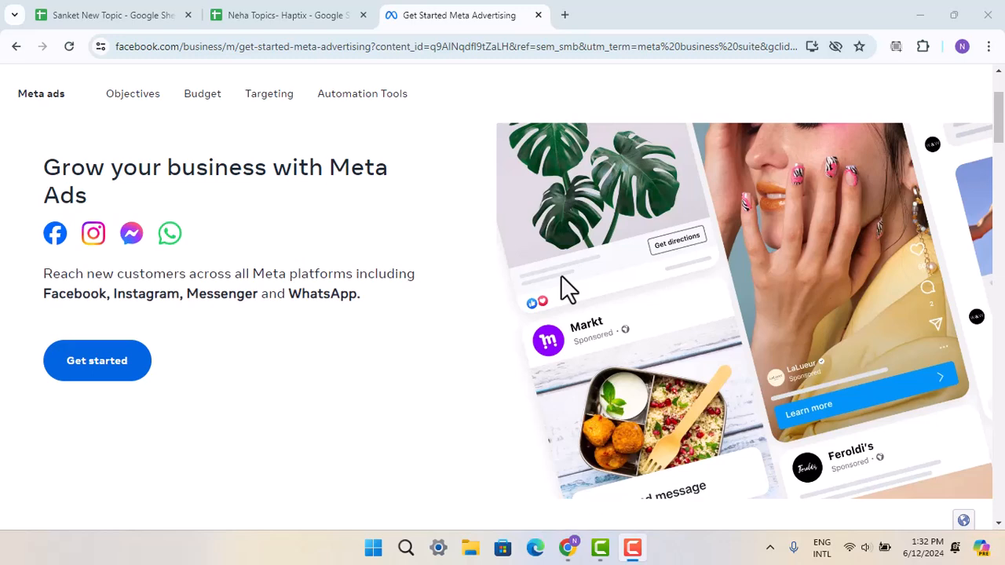
mouse_move(97, 360)
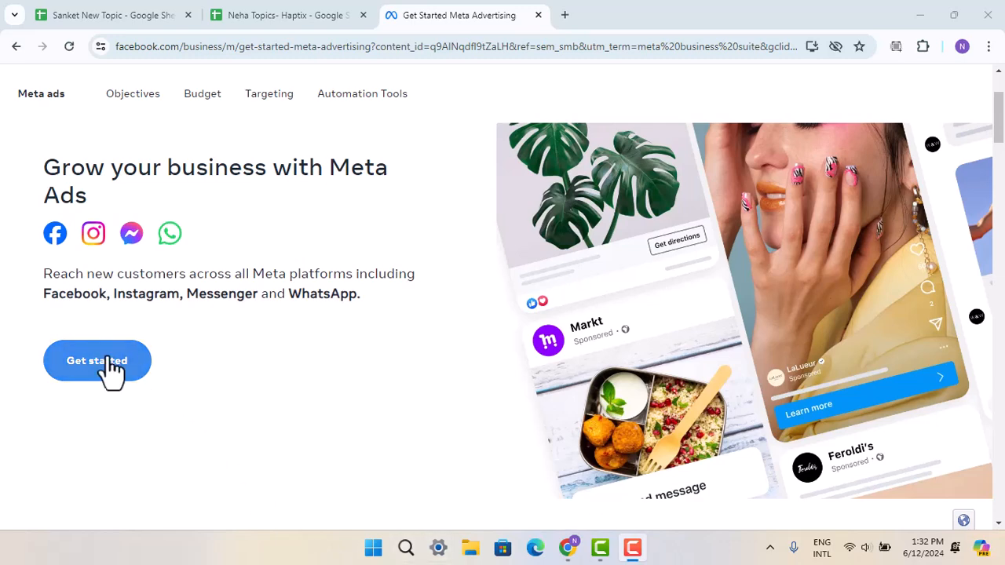
Start advertising to enter Ads Manager on the empty Campaigns overview.
left_click(97, 359)
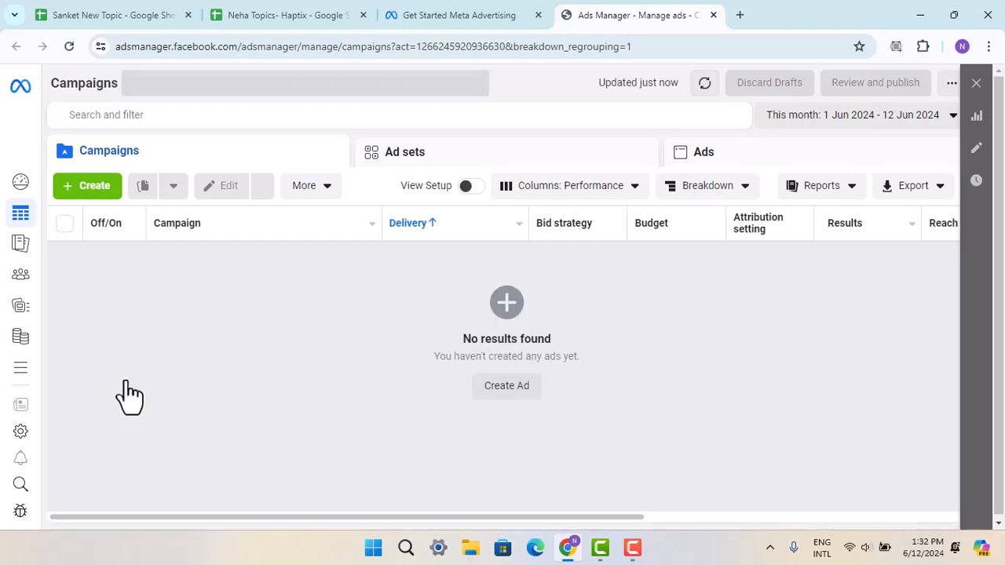
left_click(21, 431)
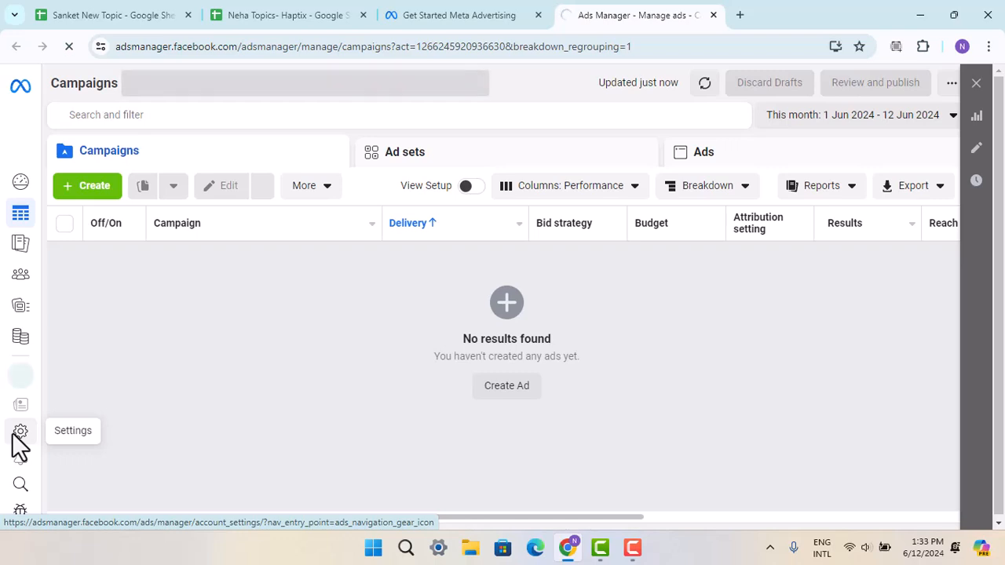
Go to the ad account settings' Pages section, which reports no Pages found.
left_click(20, 430)
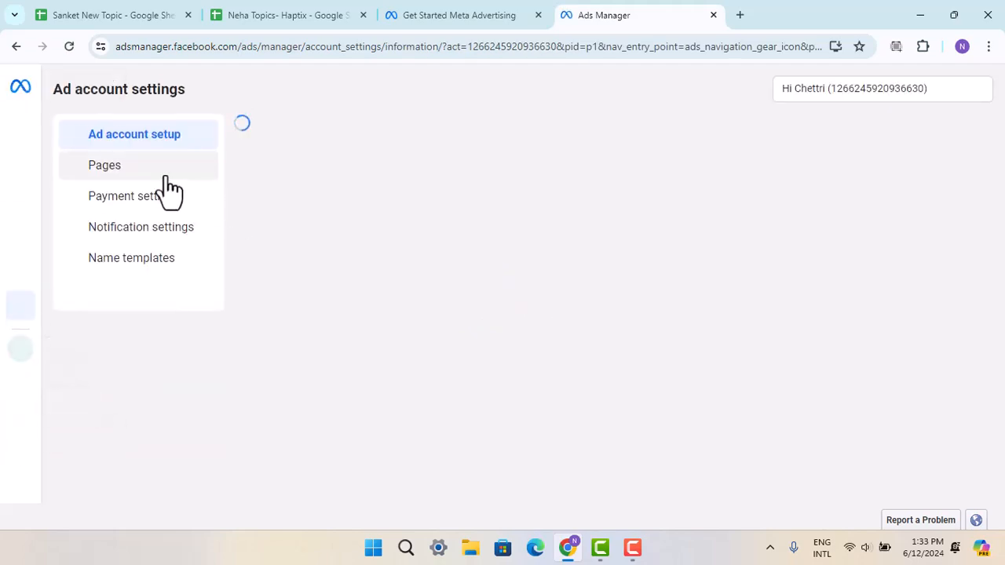
left_click(104, 165)
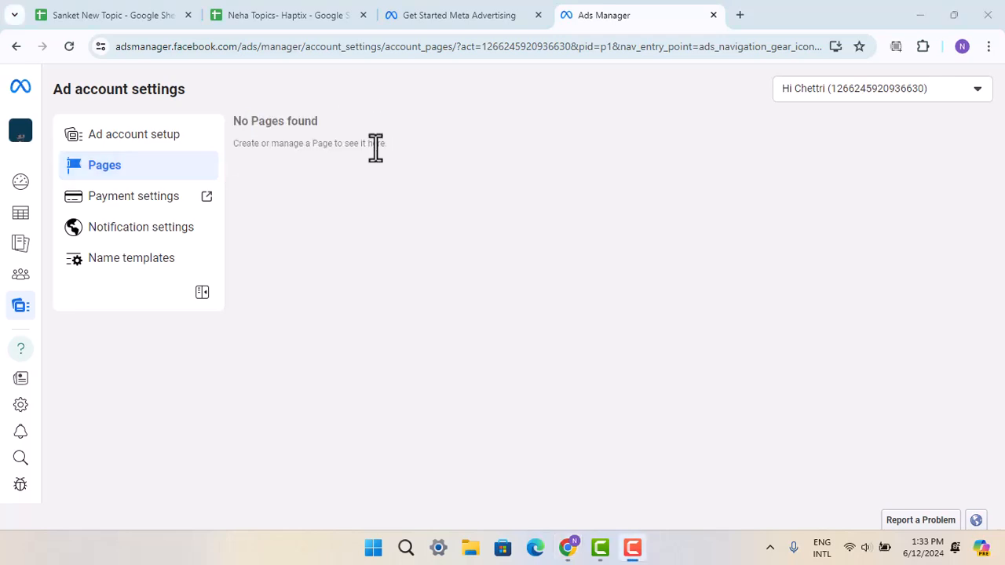
mouse_move(986, 212)
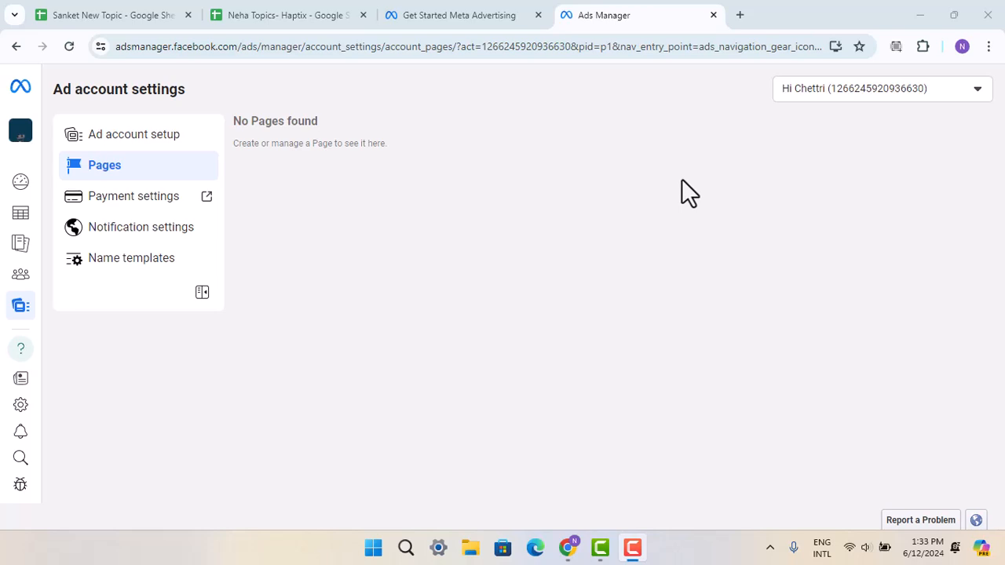
mouse_move(713, 218)
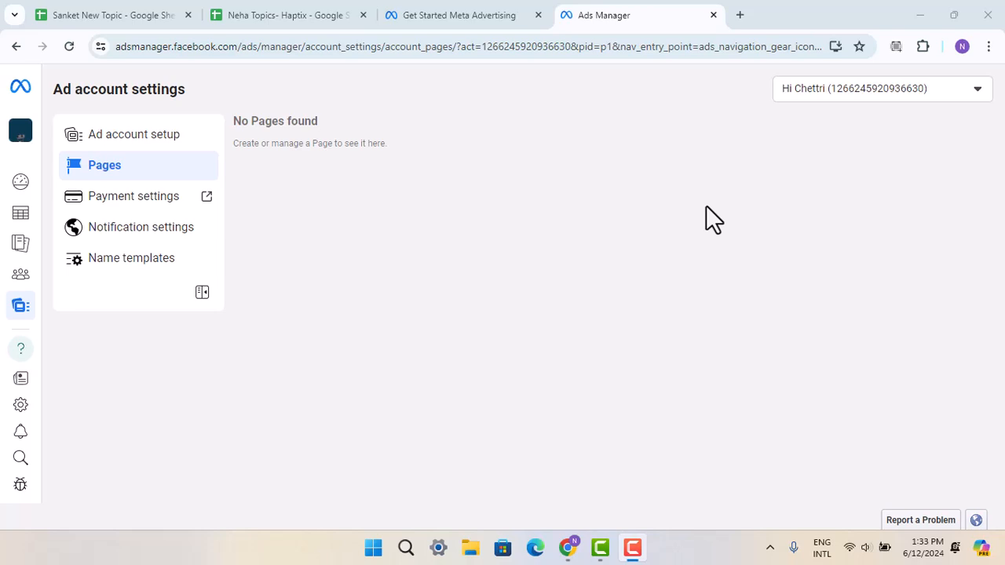